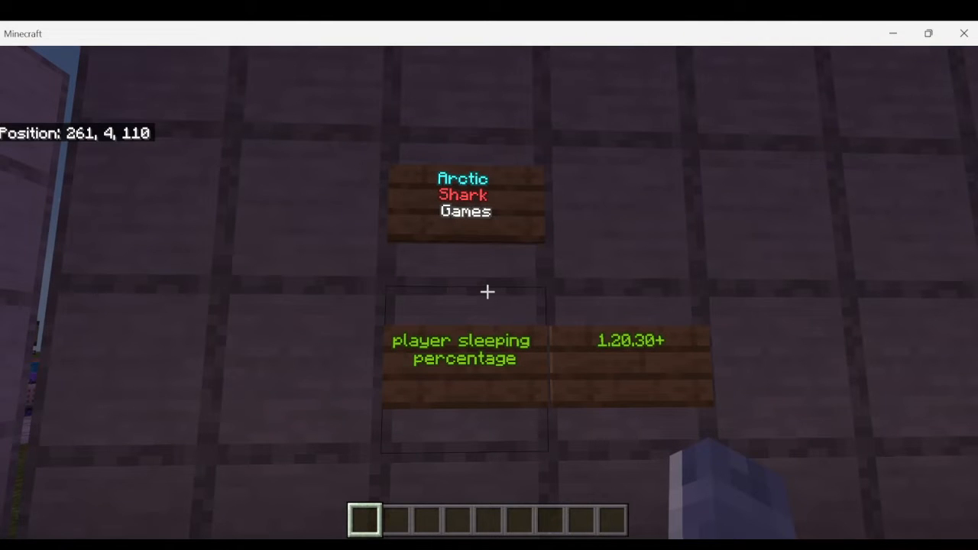
mouse_move(488, 292)
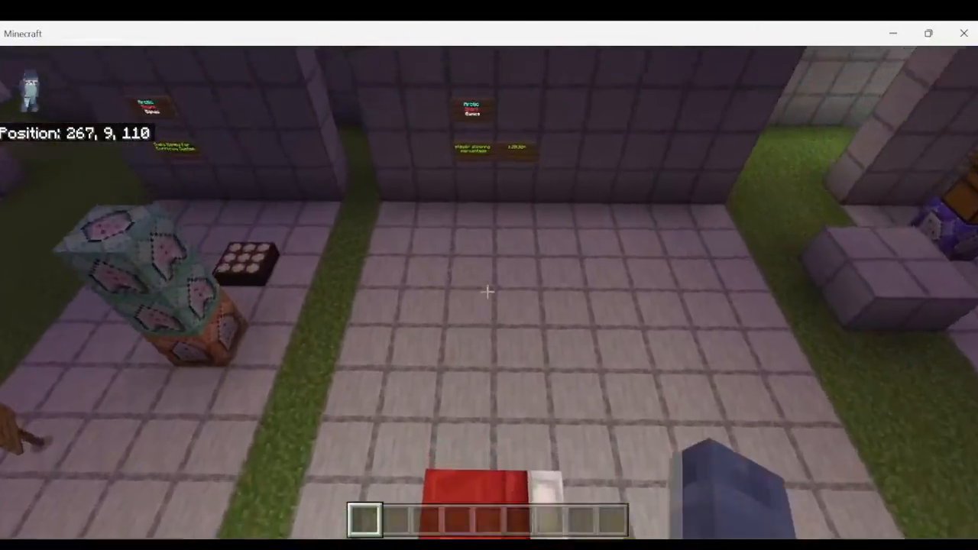
Enter '/gamerule playerssleepingpercentage' in chat, leaving the value still to be added
key("t")
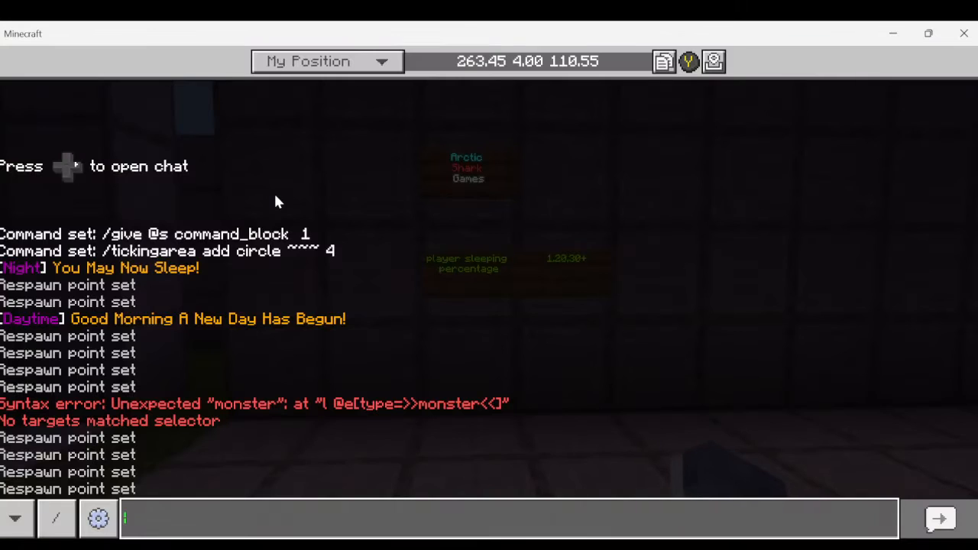
type("/")
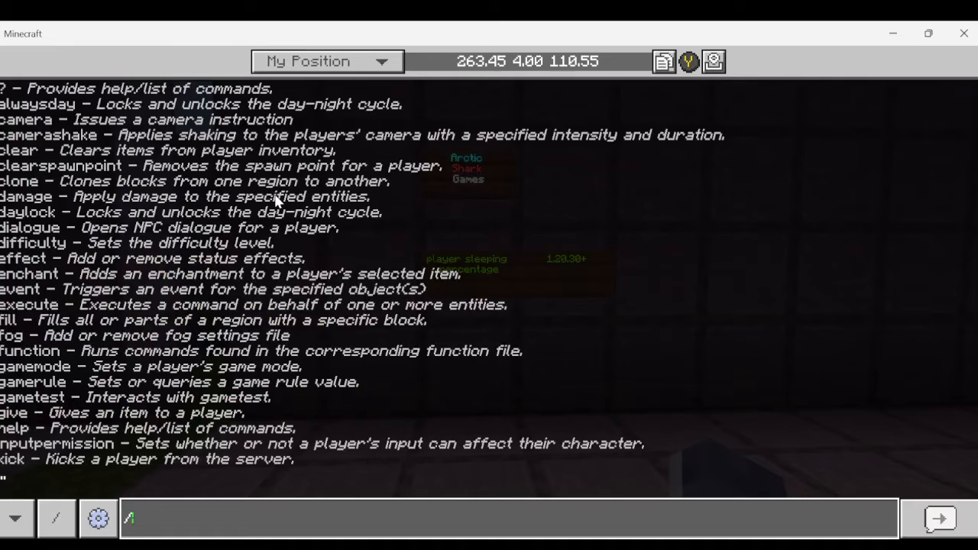
type("gamerule")
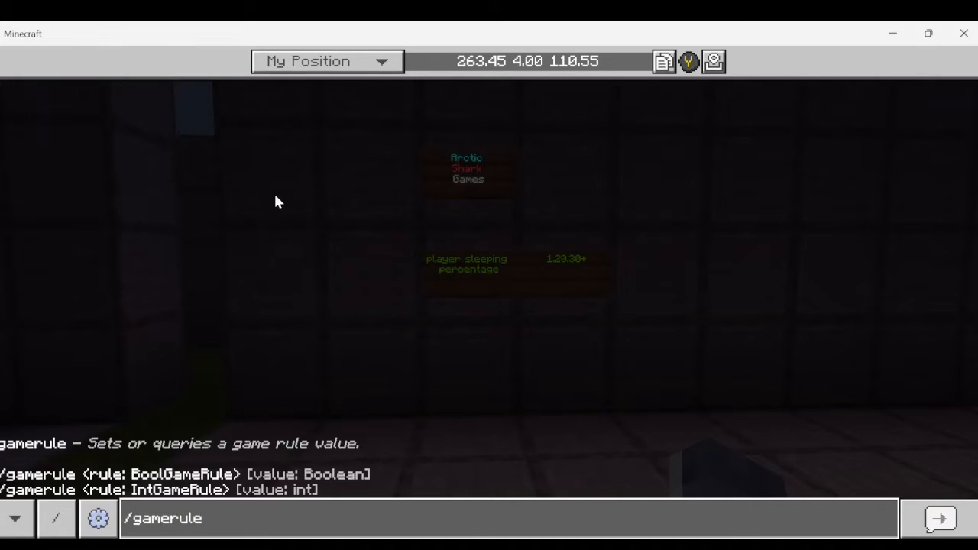
type("playe")
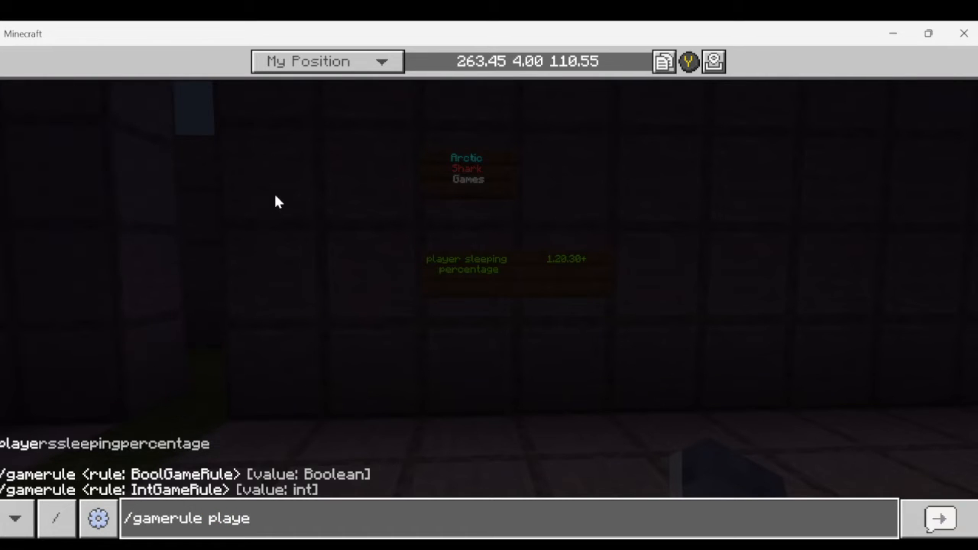
type("rssleepingpercentage")
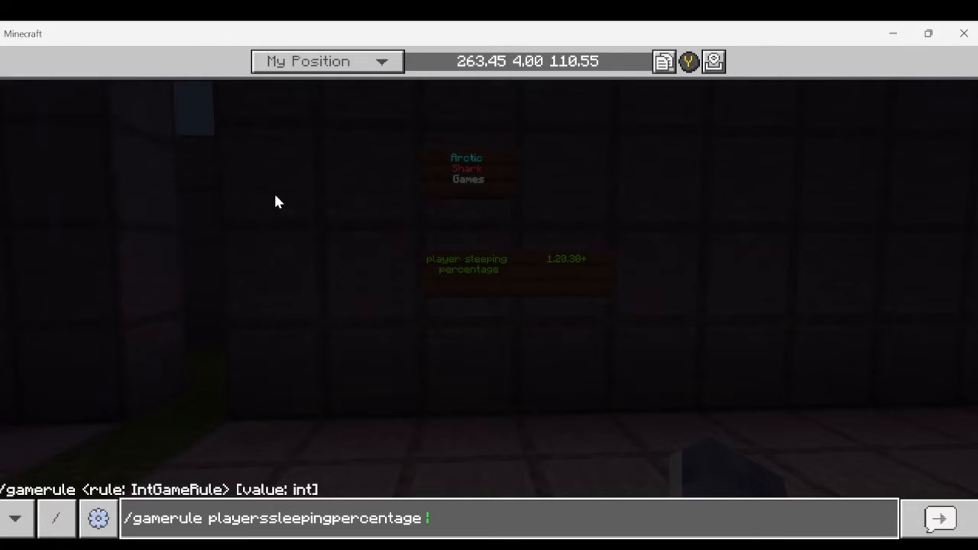
key("backspace")
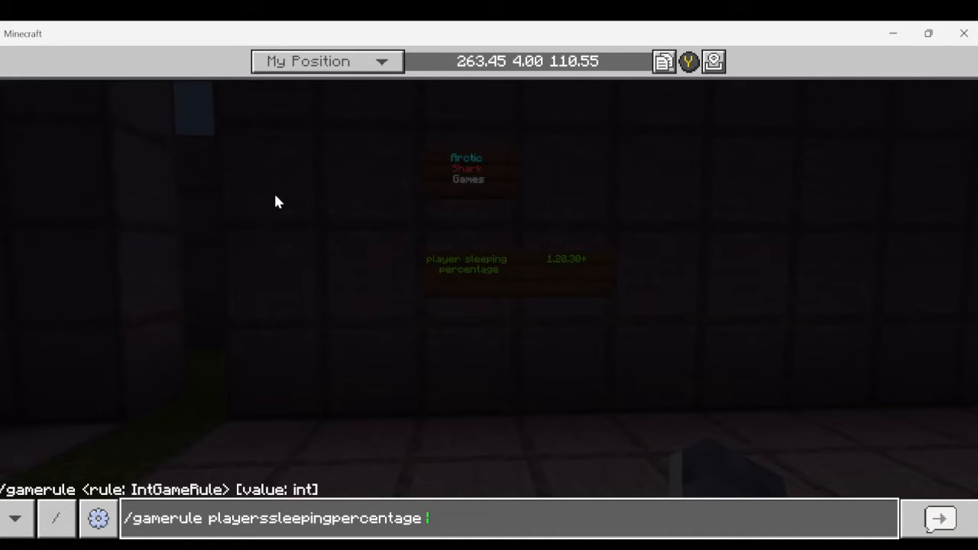
key("Backspace")
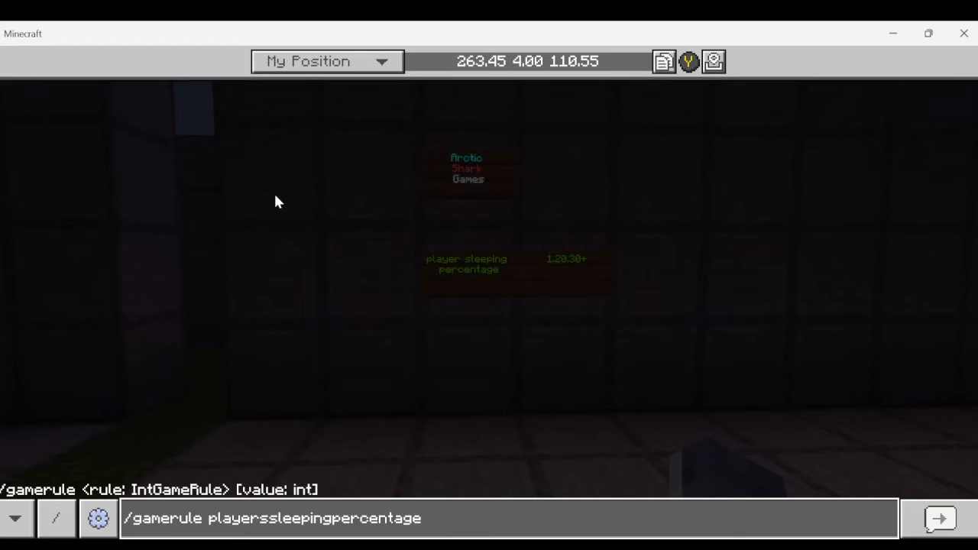
Run the command with value 0, sleep through the night in the bed, and leave it
type("0")
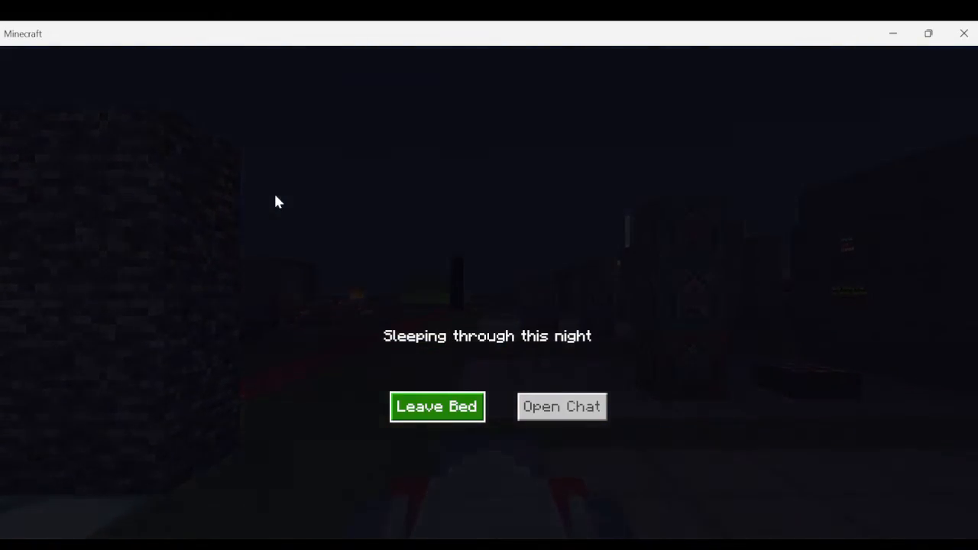
left_click(437, 406)
type("/gamerule playerssleepingpercentage 1")
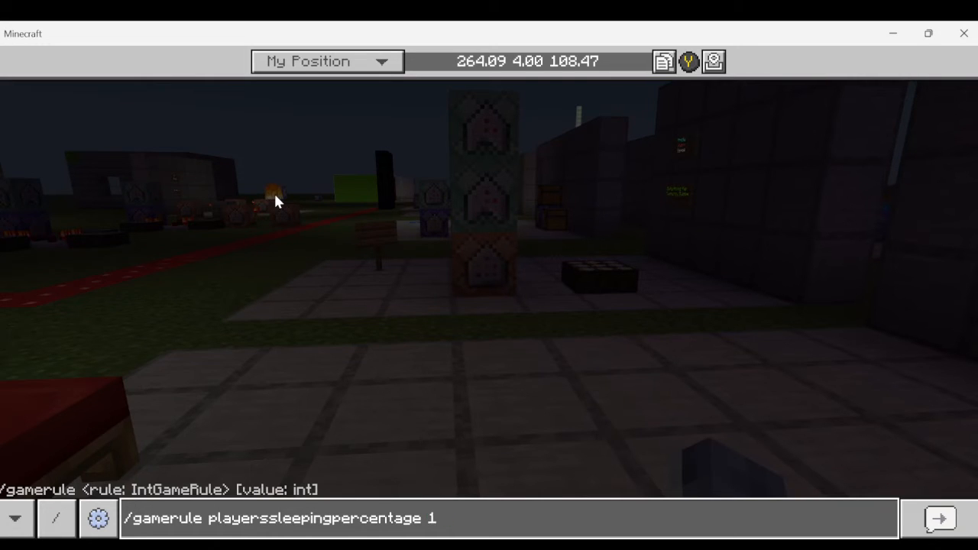
Change the command's value to 100 and then to 101, still unsent
type("00")
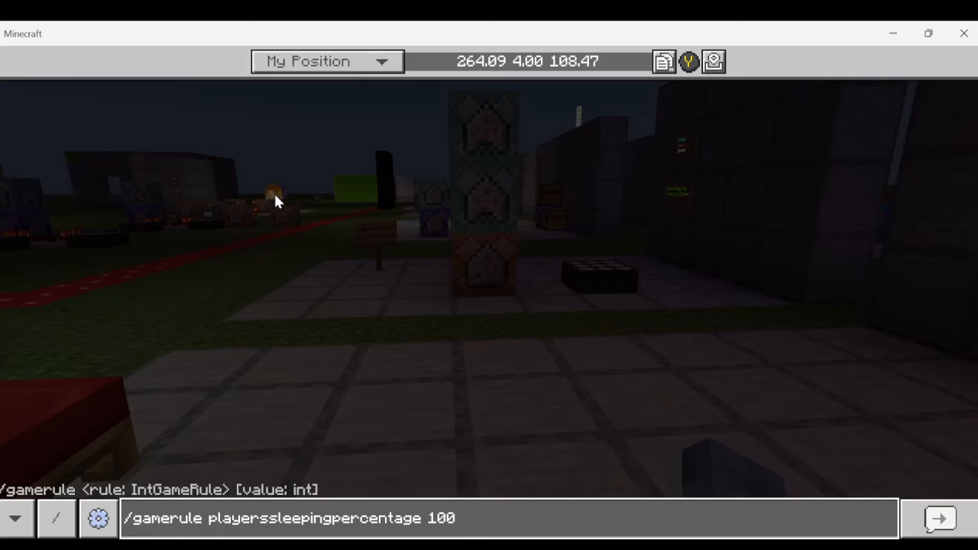
type("1")
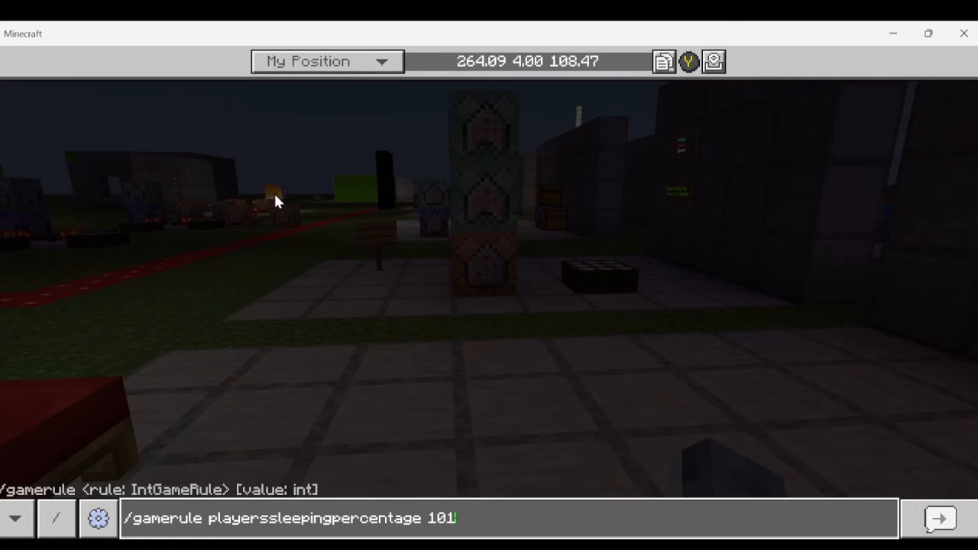
Run the 101 command, get 'No amount of rest can pass this night' from the bed, and leave it
key("Return")
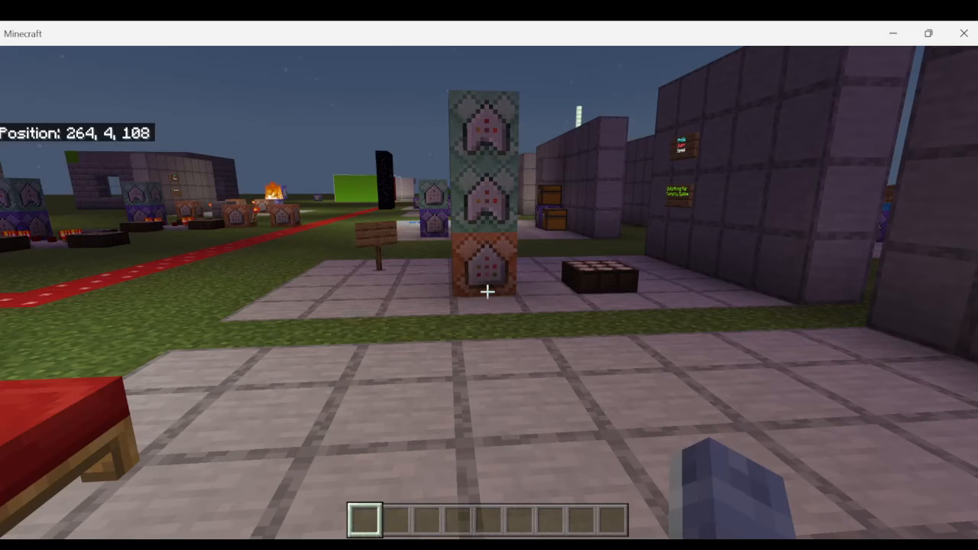
mouse_move(489, 275)
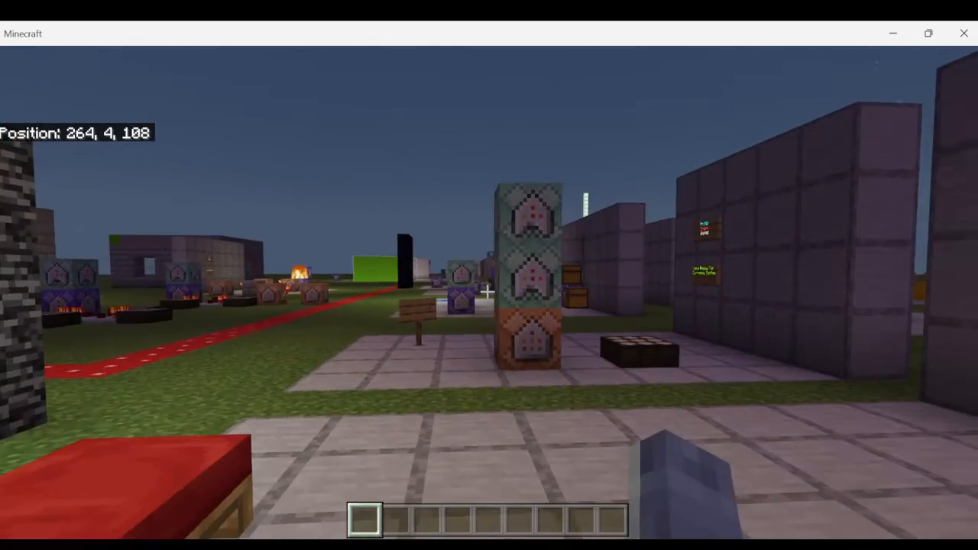
mouse_move(489, 275)
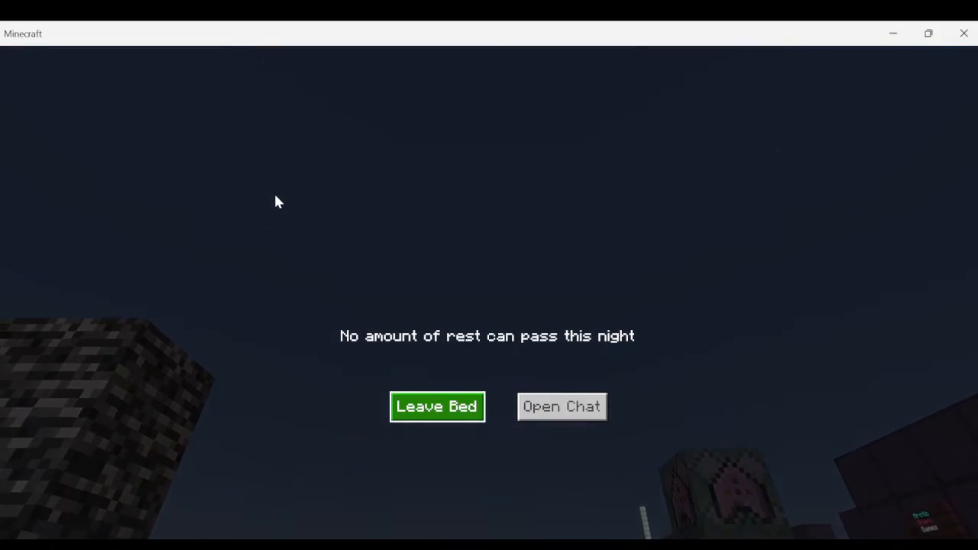
left_click(437, 406)
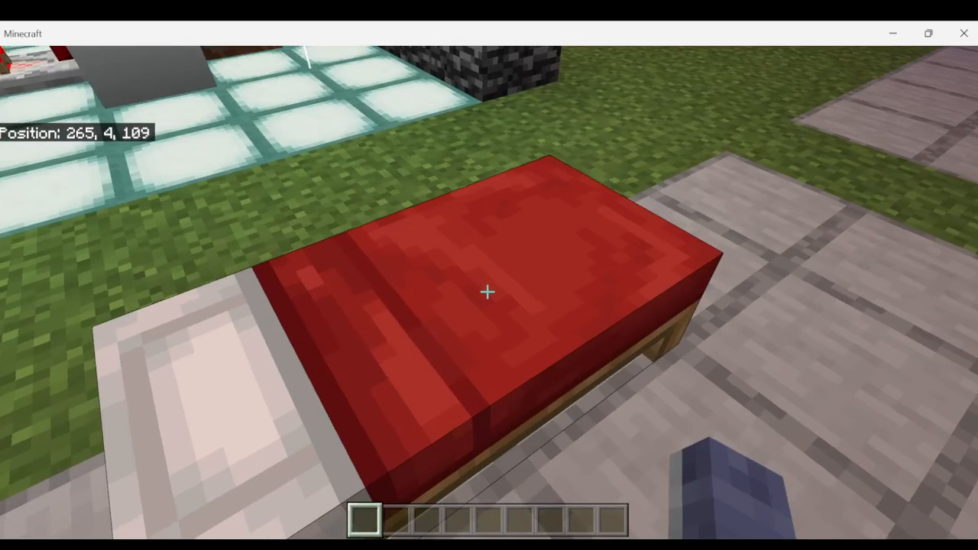